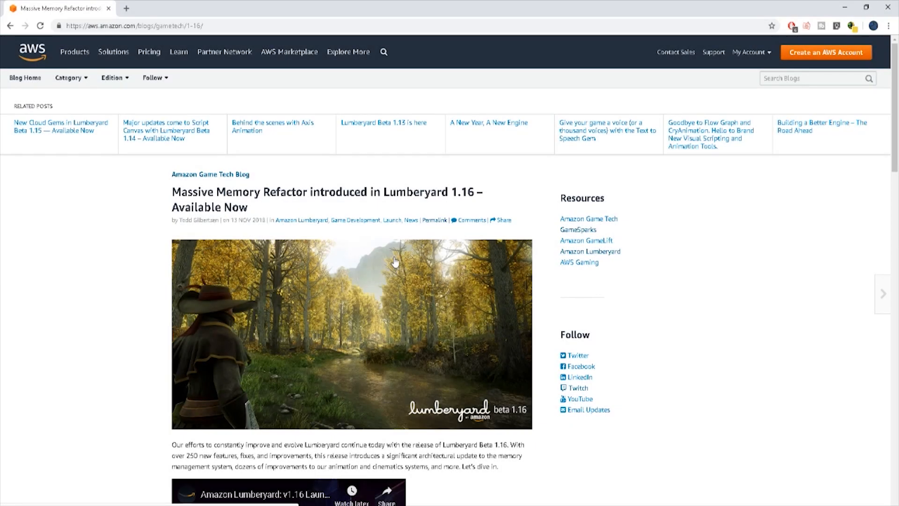
{"action": "scroll", "scroll_direction": "down", "scroll_amount": 3}
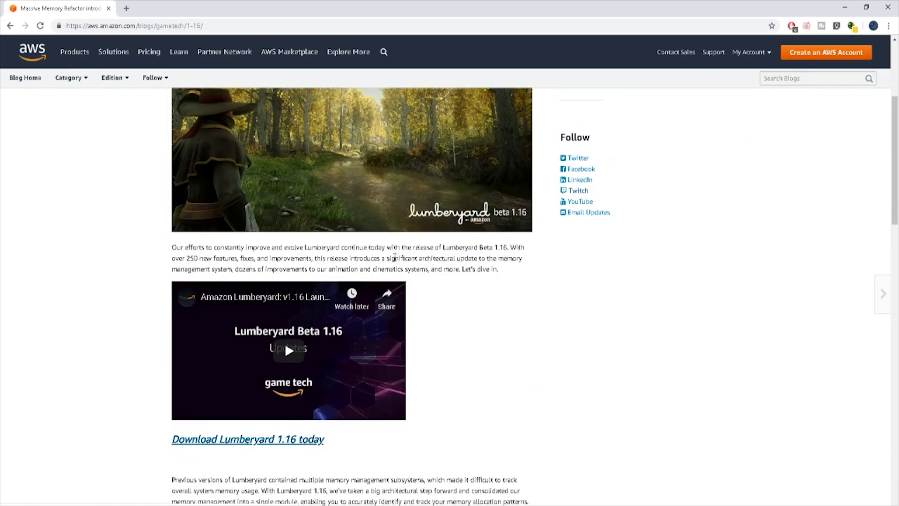
{"action": "scroll", "scroll_direction": "down", "scroll_amount": 3}
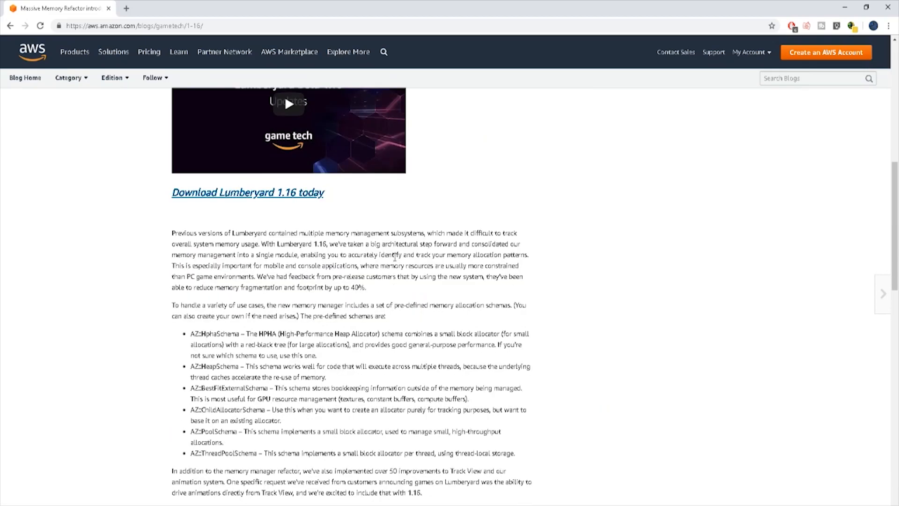
{"action": "scroll", "scroll_direction": "down", "scroll_amount": 3}
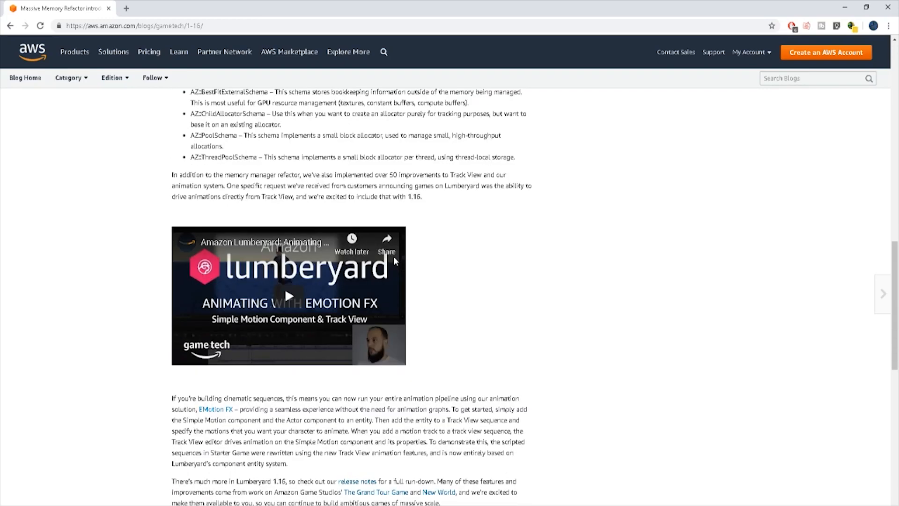